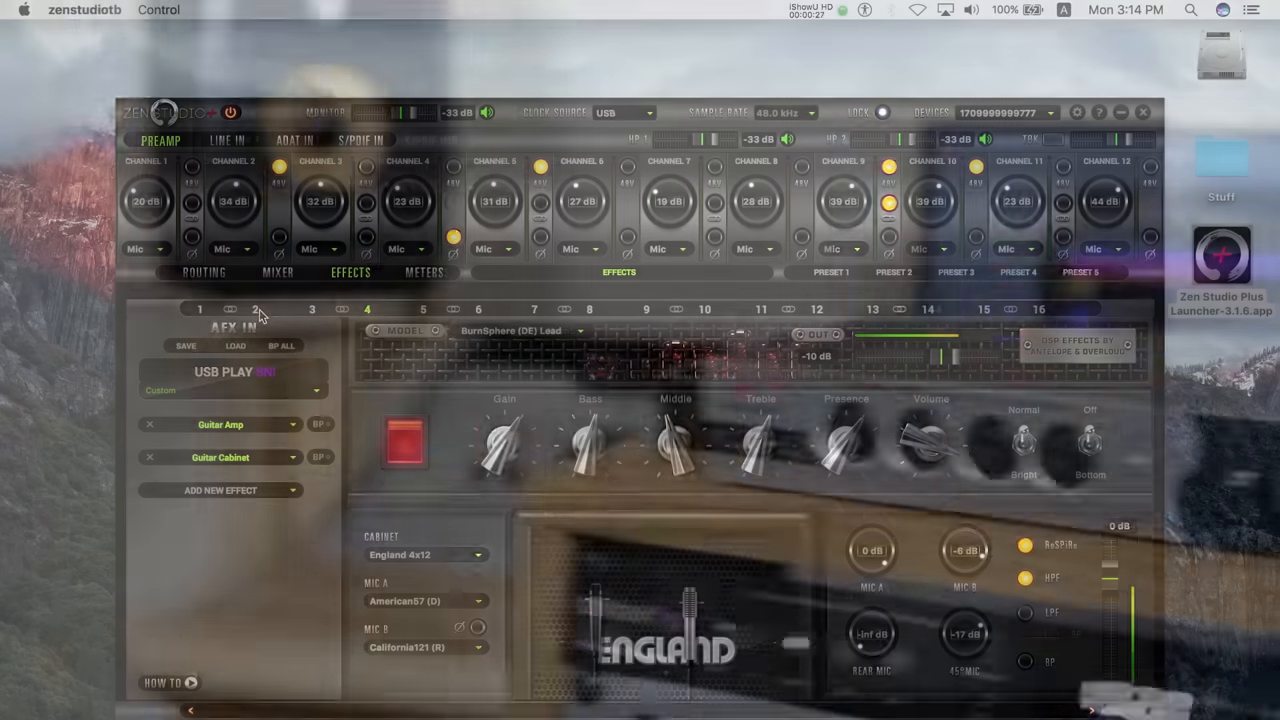
# Browse the Mixer reverb controls, then return to the Effects page with the Vintage 4x10 cabinet
pyautogui.click(276, 272)
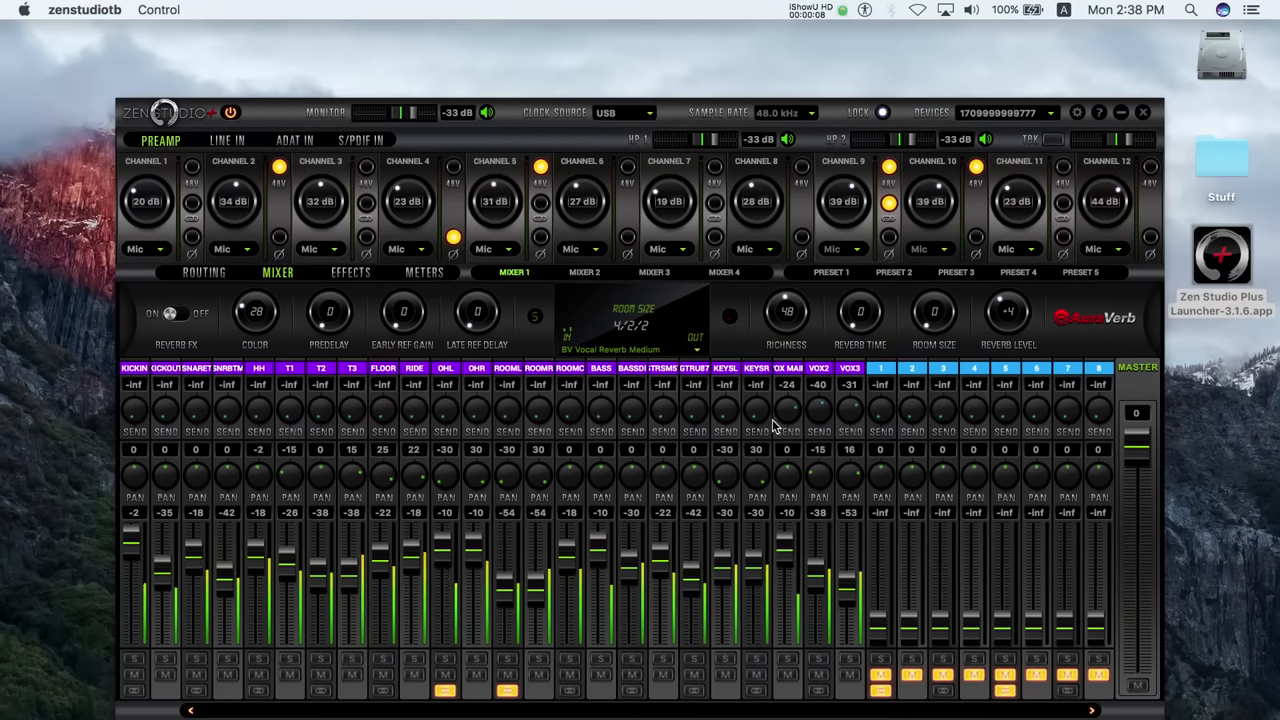
pyautogui.click(350, 272)
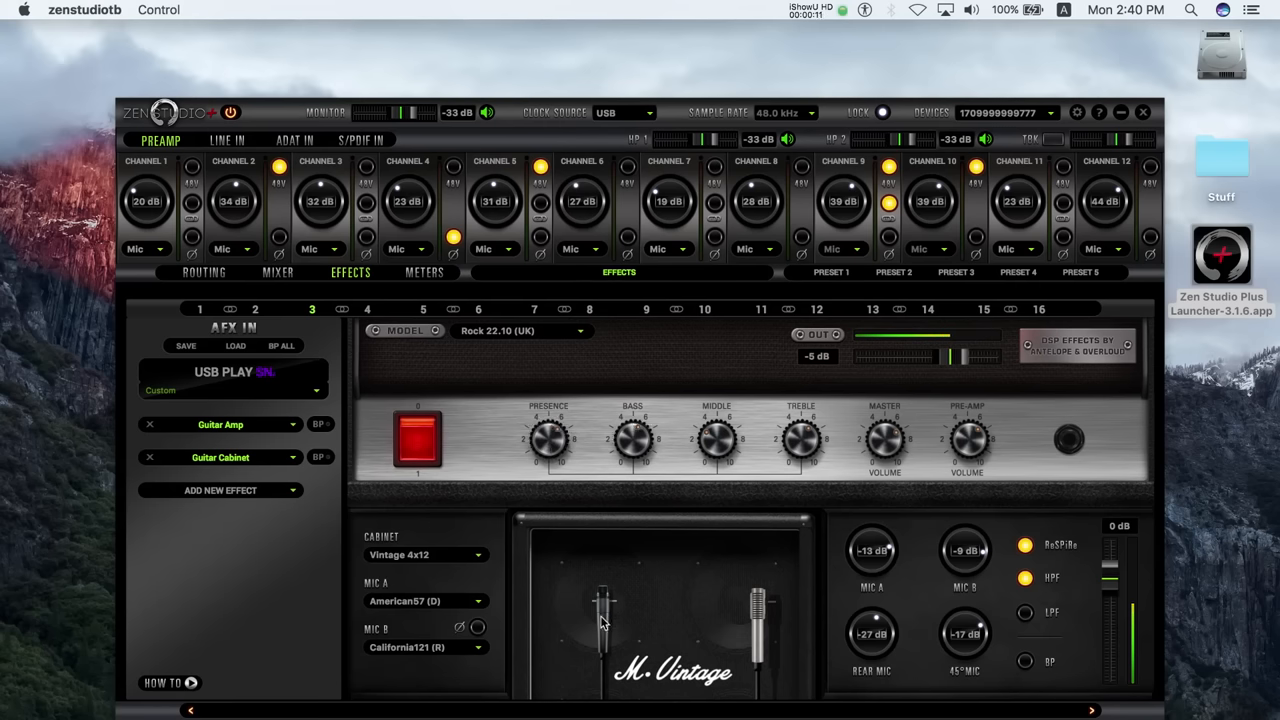
# Show the routing matrix mapping preamp and USB Play sources to outputs
pyautogui.click(204, 272)
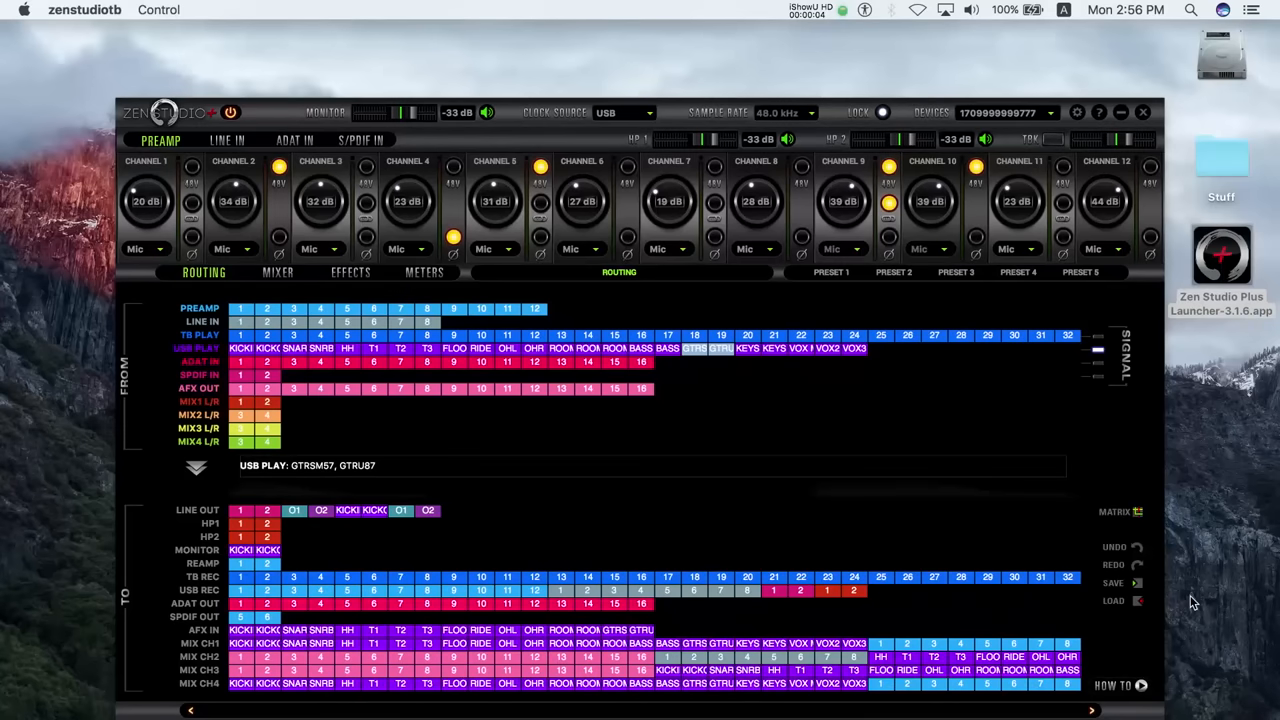
# Save the routing preset as 123 to the Desktop
pyautogui.click(1112, 582)
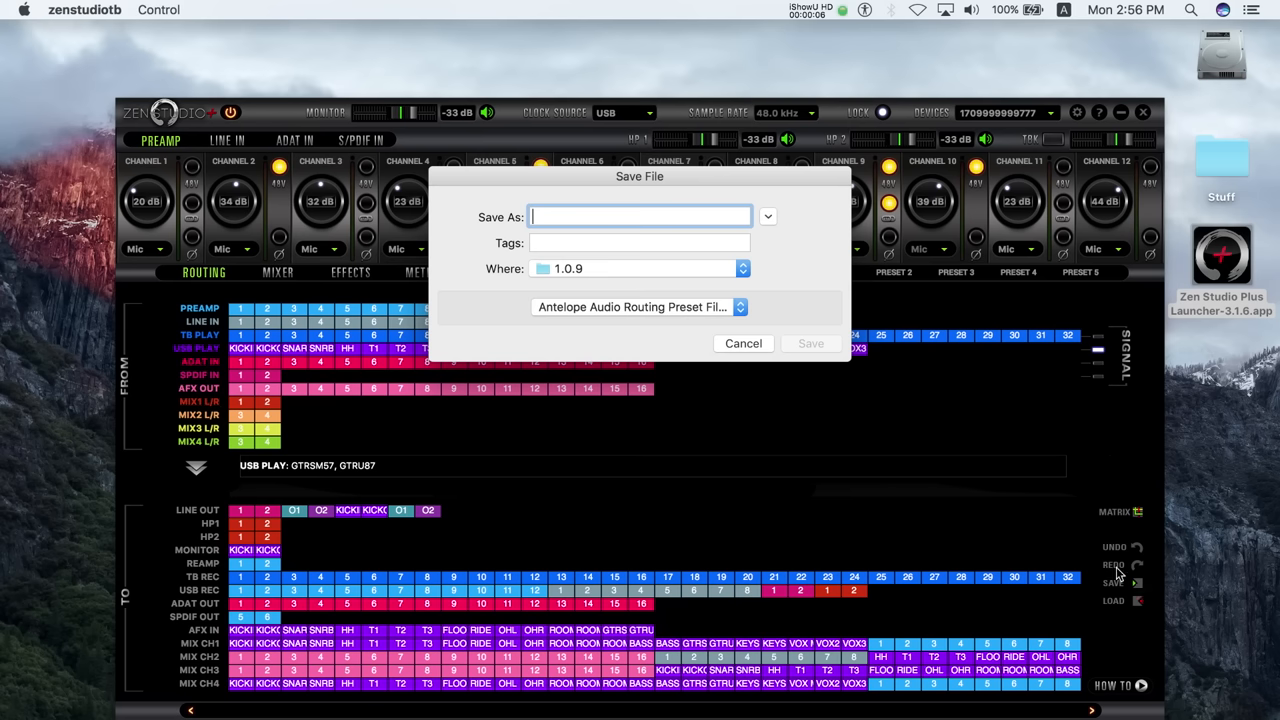
pyautogui.click(742, 268)
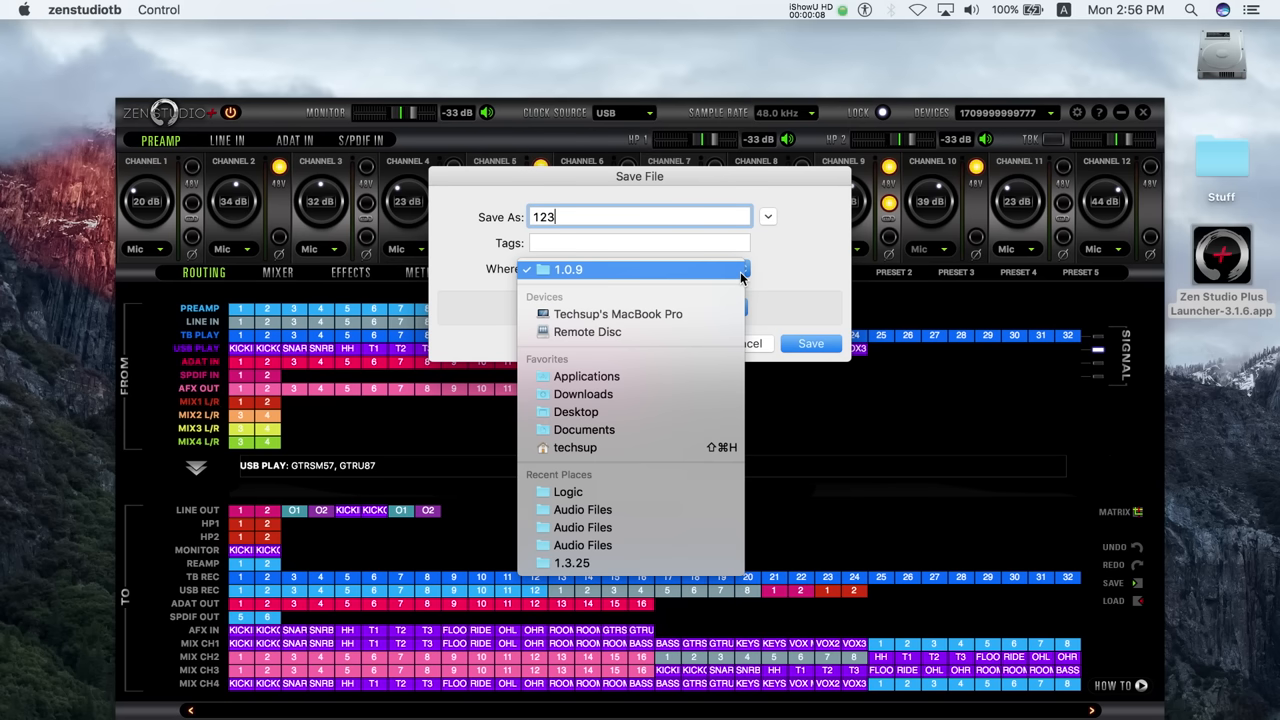
pyautogui.click(576, 412)
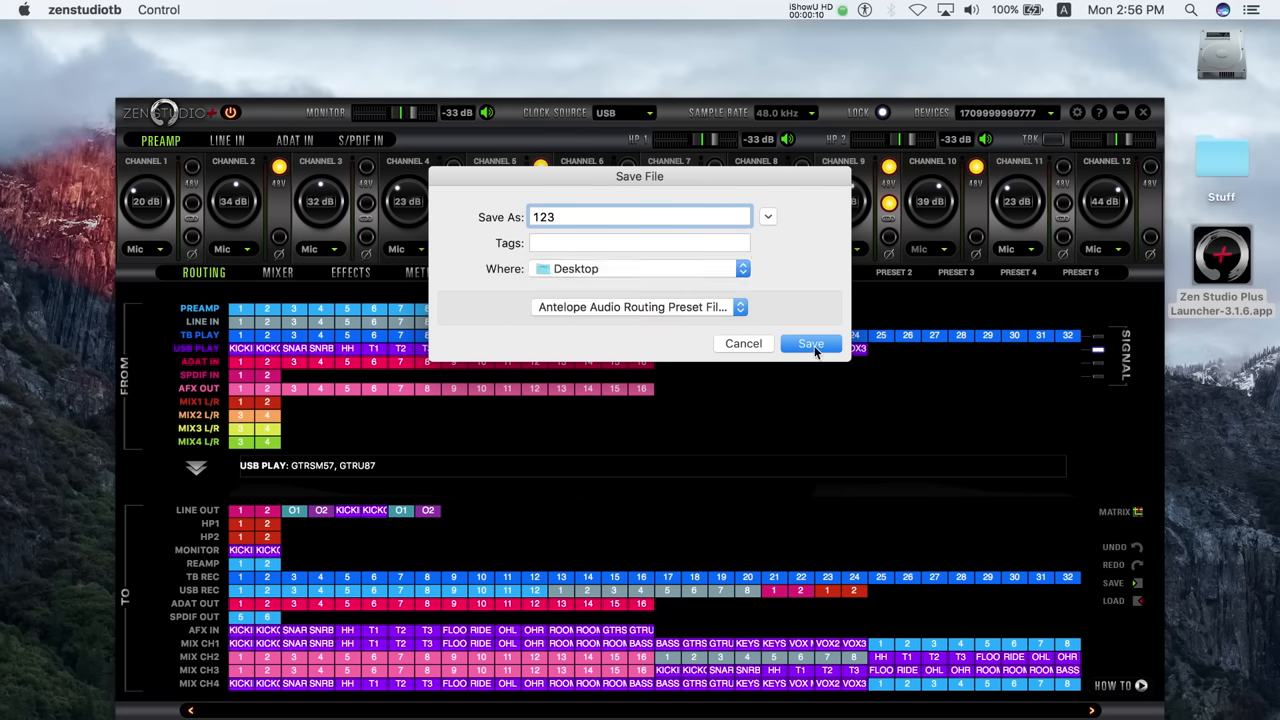
pyautogui.click(810, 344)
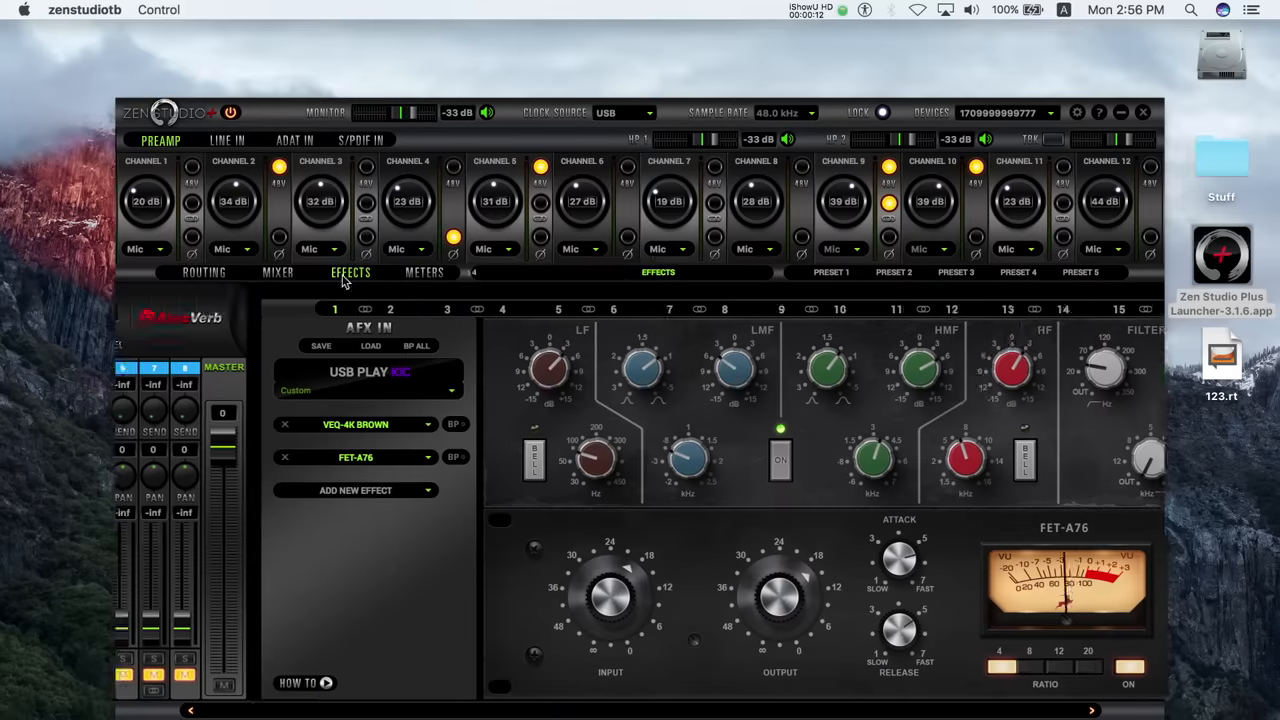
# Save the effects chain preset as 321 to the Desktop
pyautogui.click(184, 344)
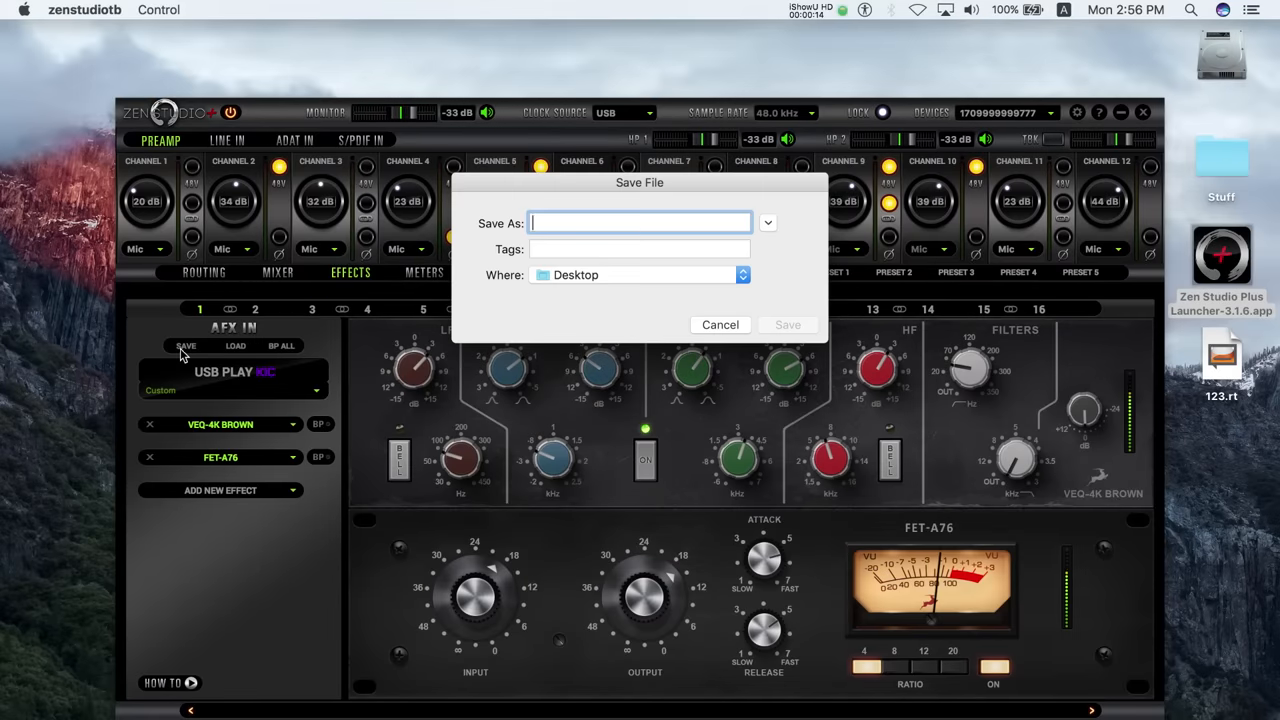
pyautogui.click(788, 324)
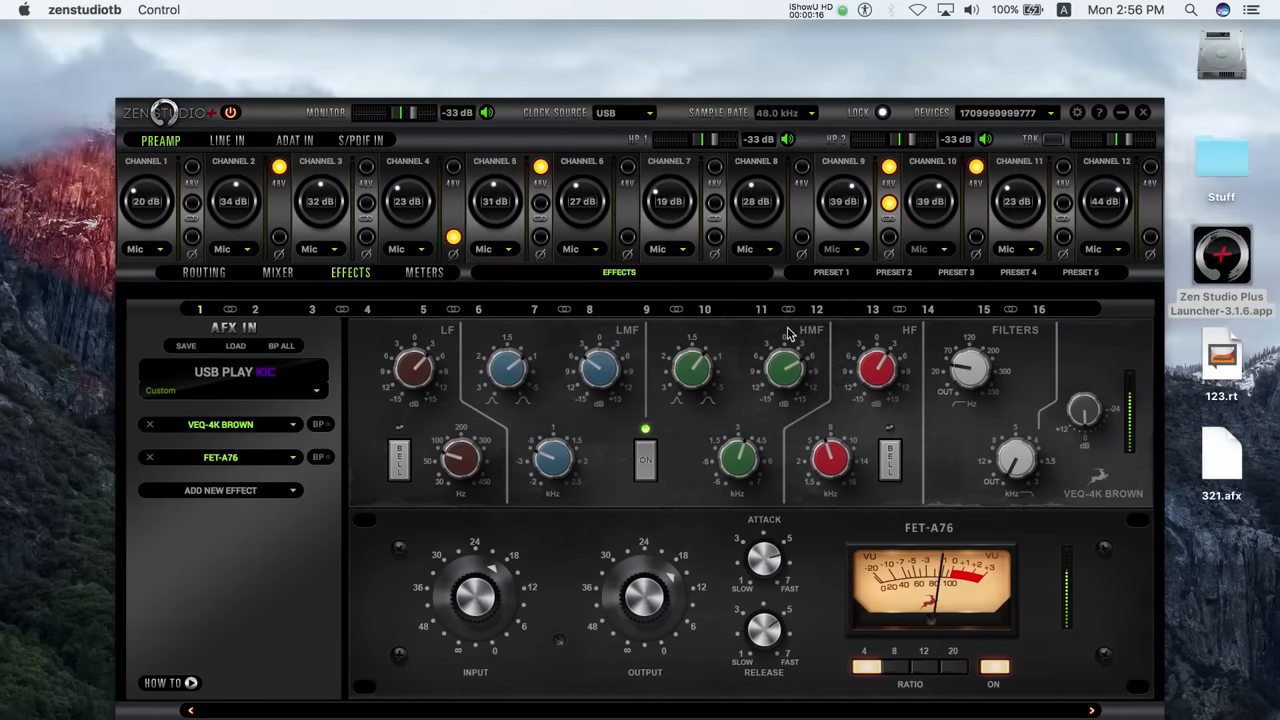
# Return to the routing matrix and reposition the smaller panel window on the desktop
pyautogui.click(204, 272)
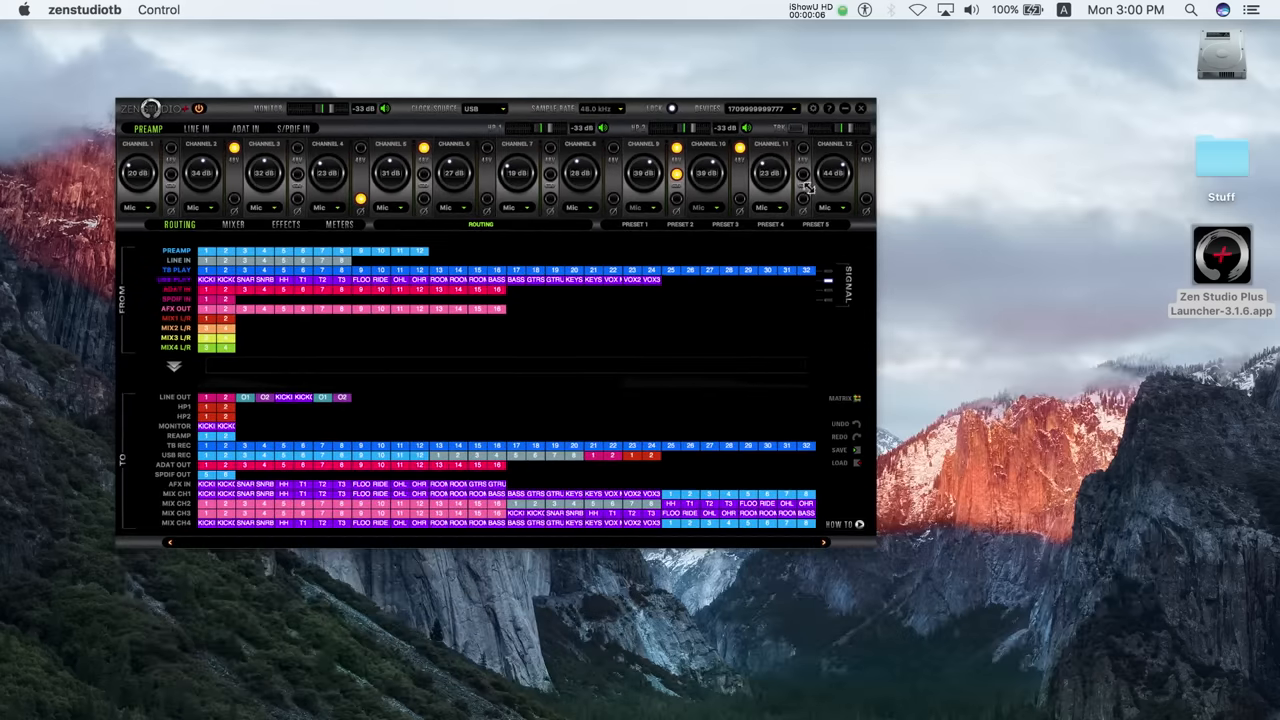
pyautogui.moveTo(490, 108); pyautogui.dragTo(490, 30)
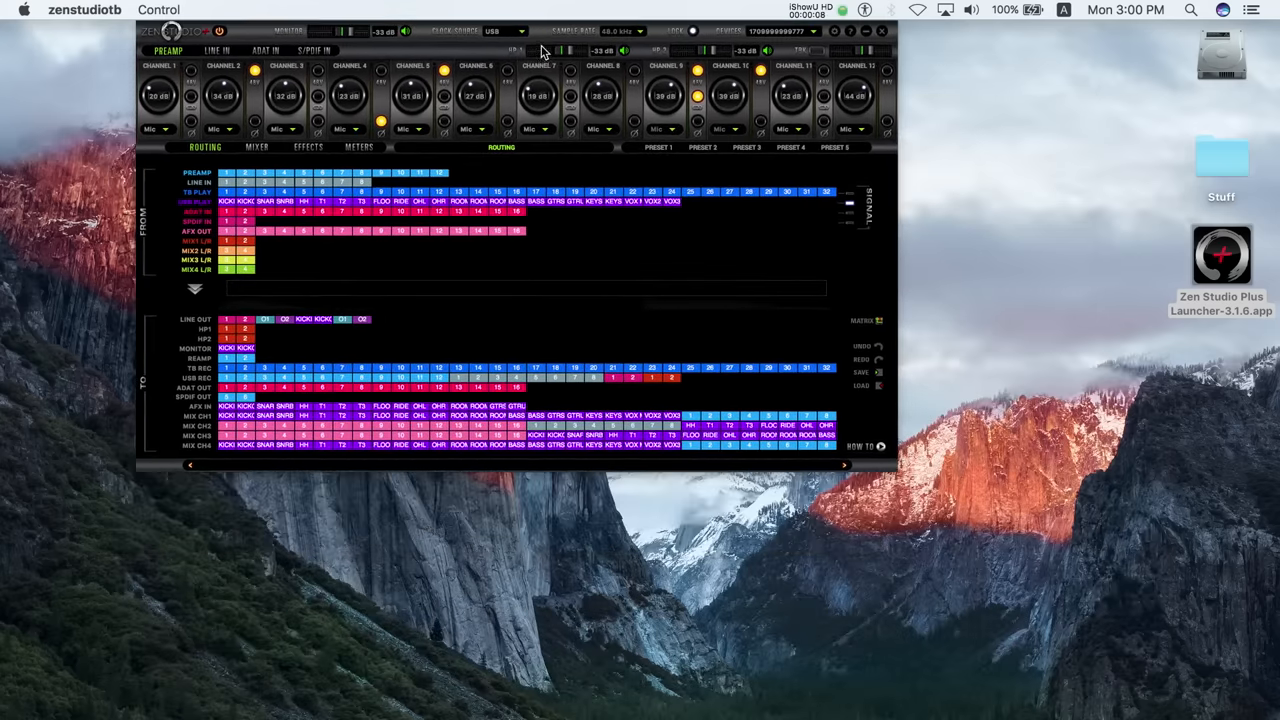
pyautogui.moveTo(540, 30); pyautogui.dragTo(440, 122)
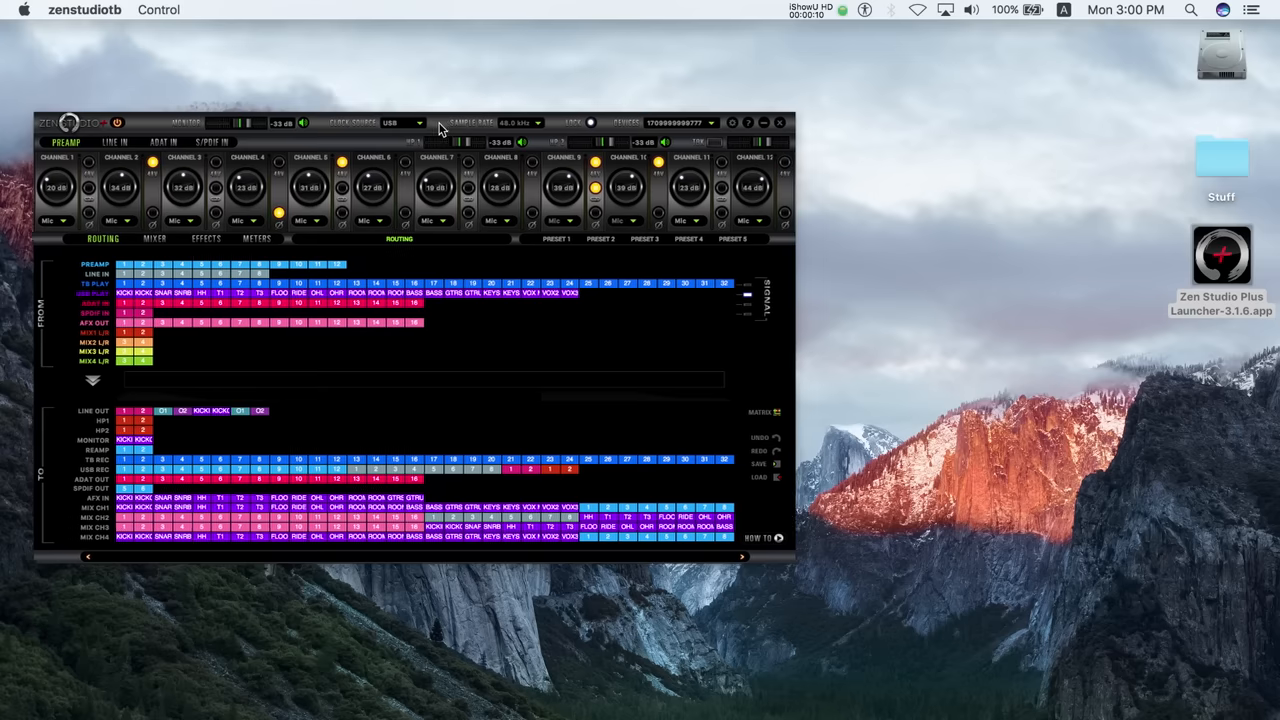